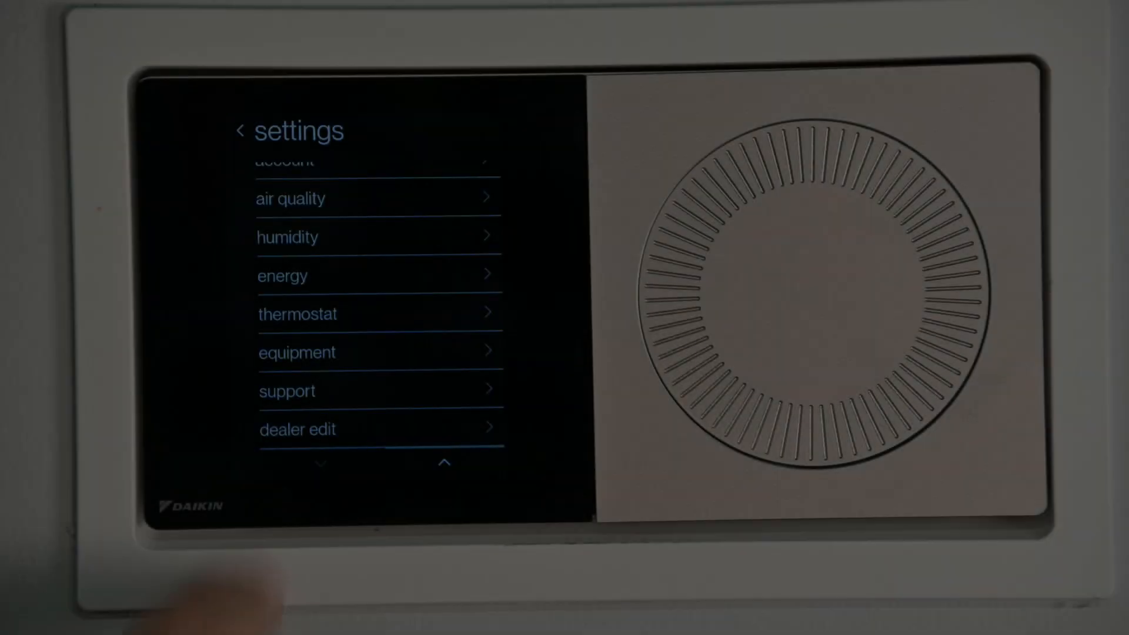
- Enter dealer edit mode, continuing past the advanced-features warning
left_click(298, 429)
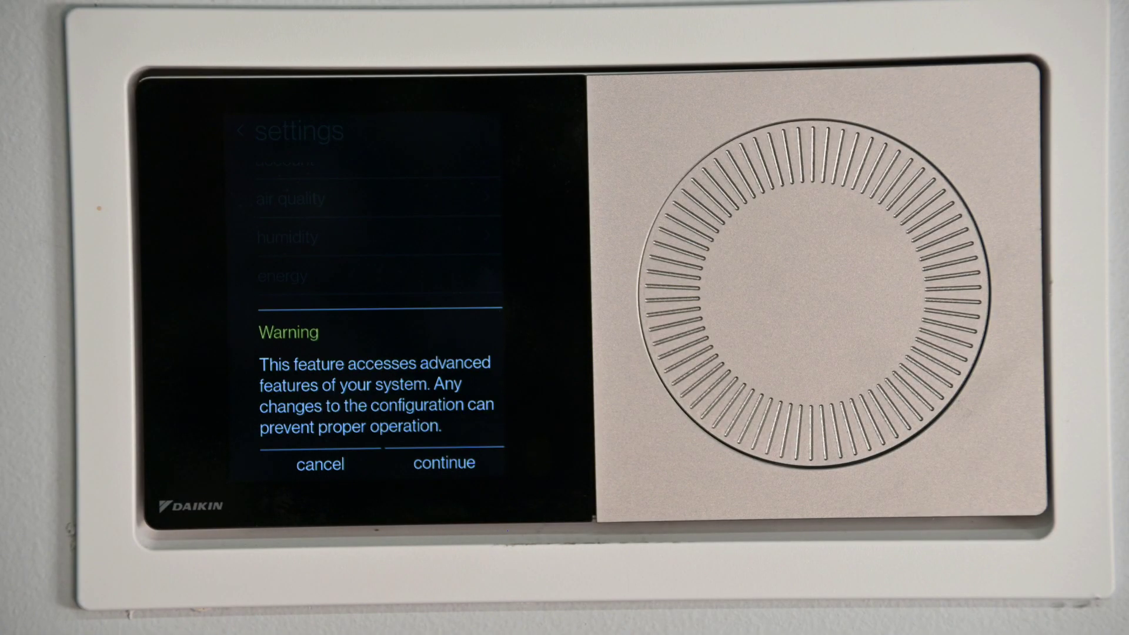
left_click(443, 463)
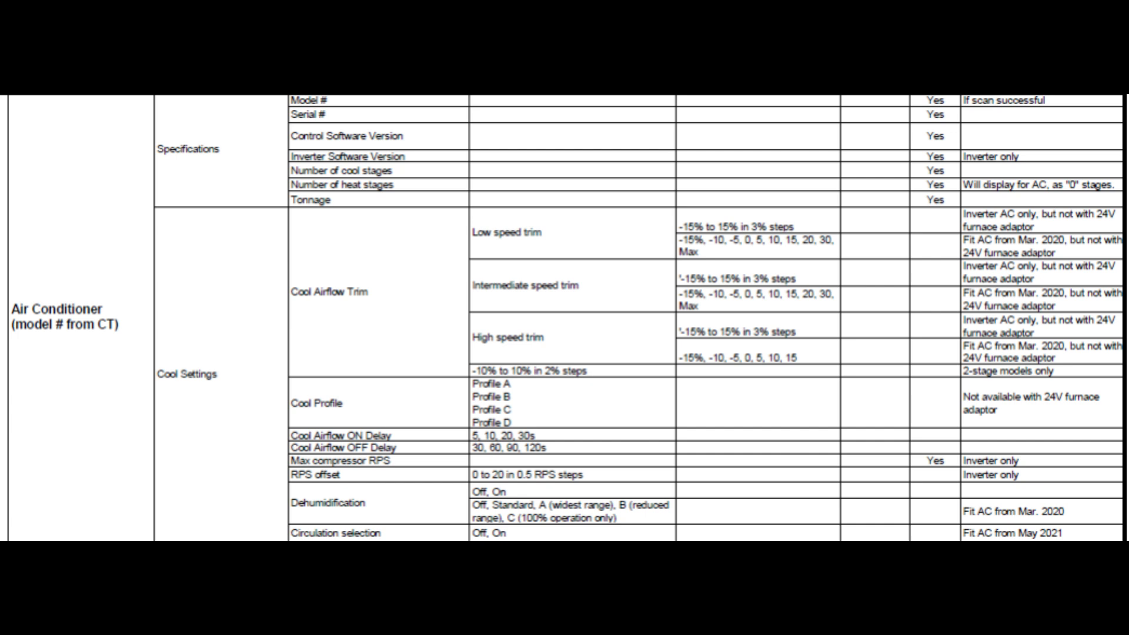
scroll("down", 3)
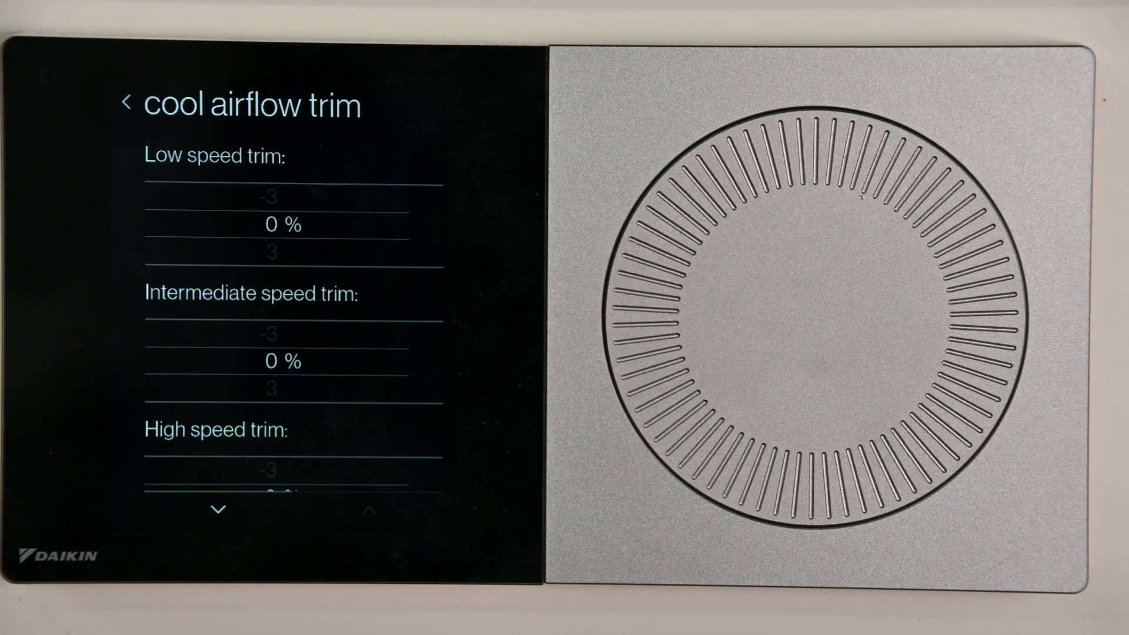
- Return to the cool settings list, keeping all three cool airflow trims at 0%
left_click(129, 105)
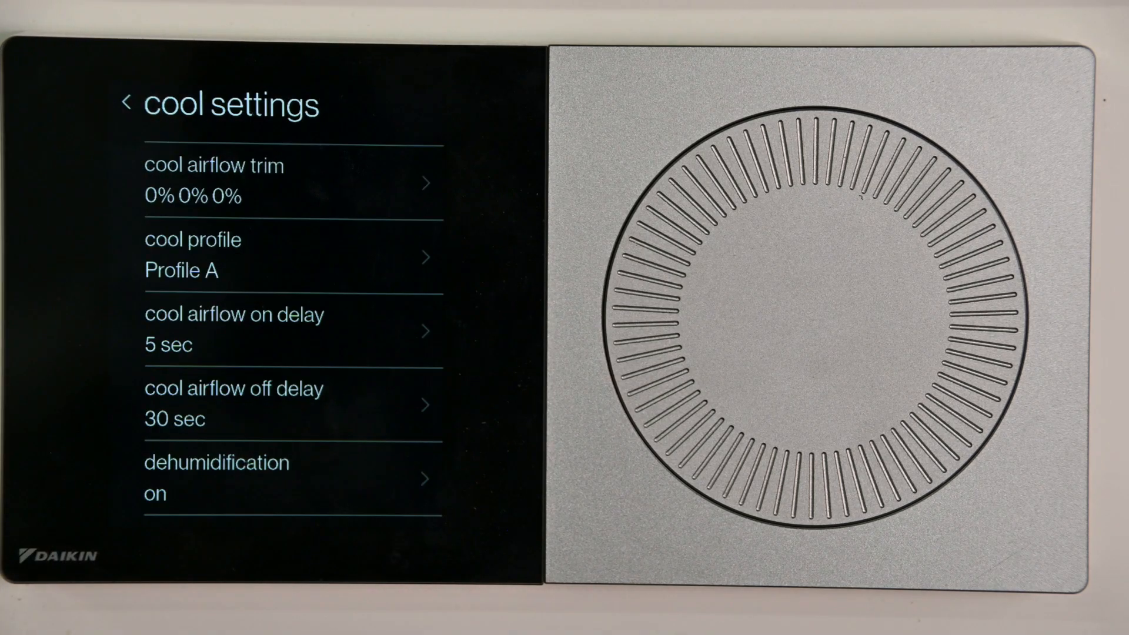